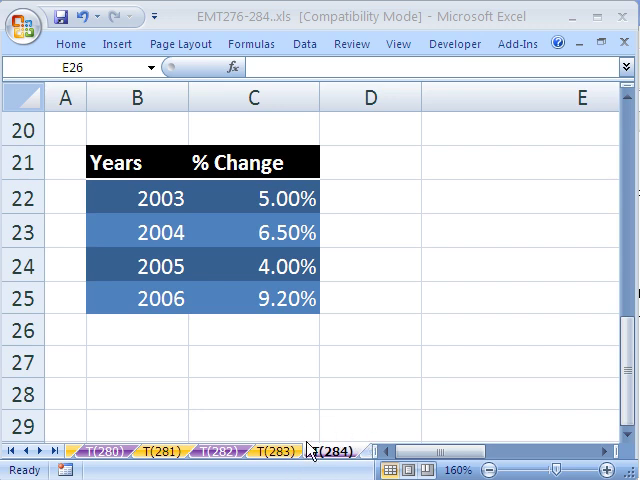
mouse_move(378, 430)
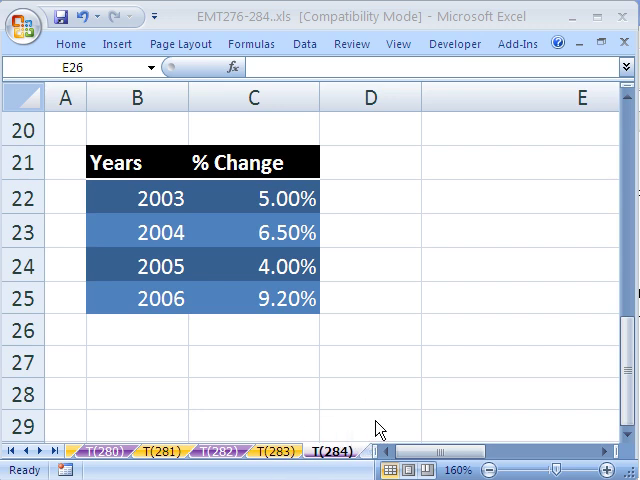
mouse_move(272, 56)
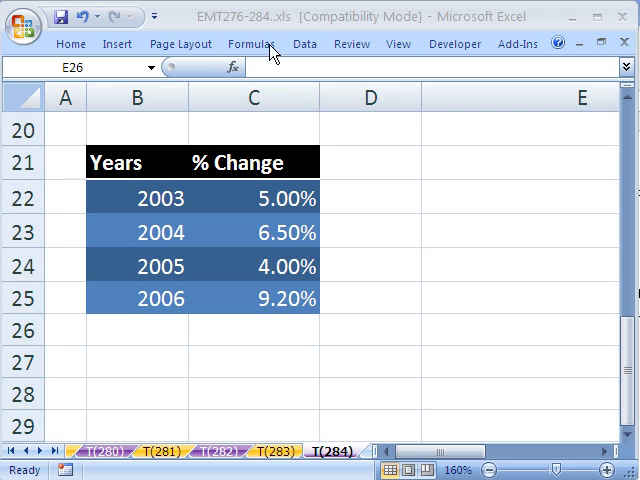
Select the Years and % Change data B21:C25 and bring up the Line chart types
left_click(520, 330)
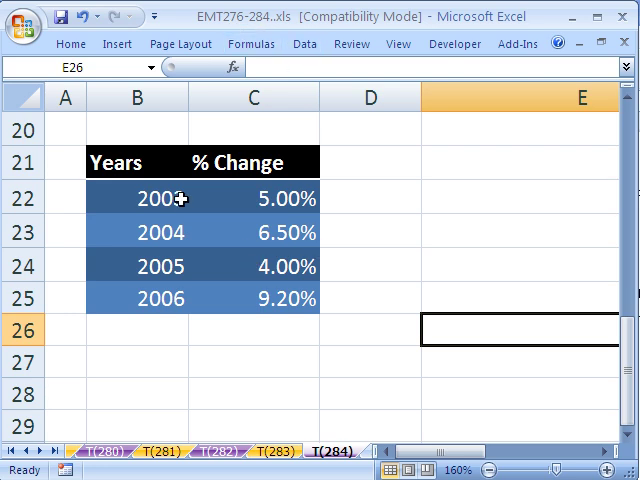
mouse_move(158, 361)
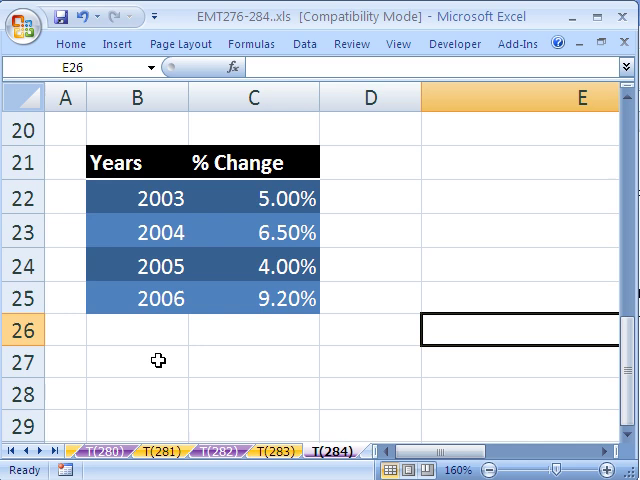
mouse_move(150, 207)
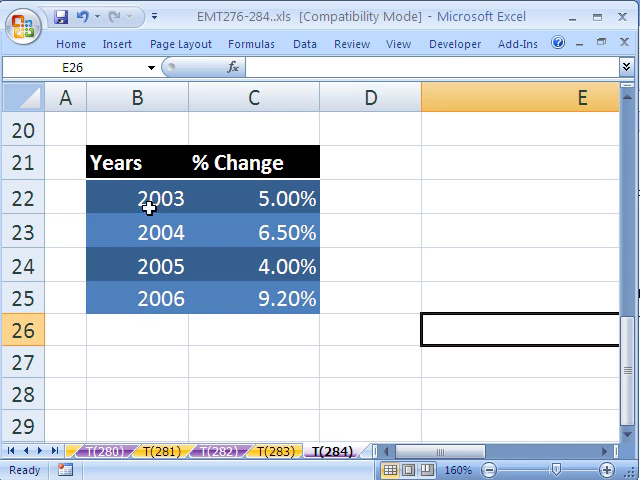
mouse_move(150, 207)
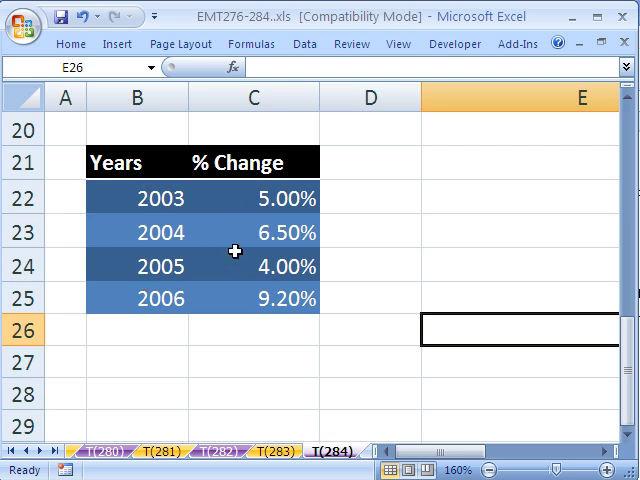
mouse_move(141, 347)
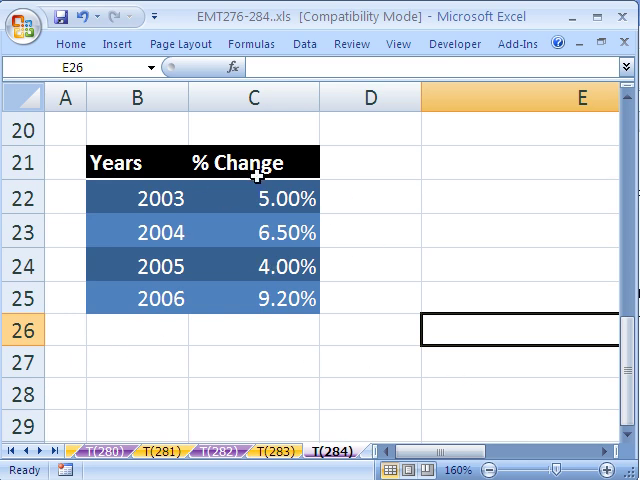
mouse_move(260, 295)
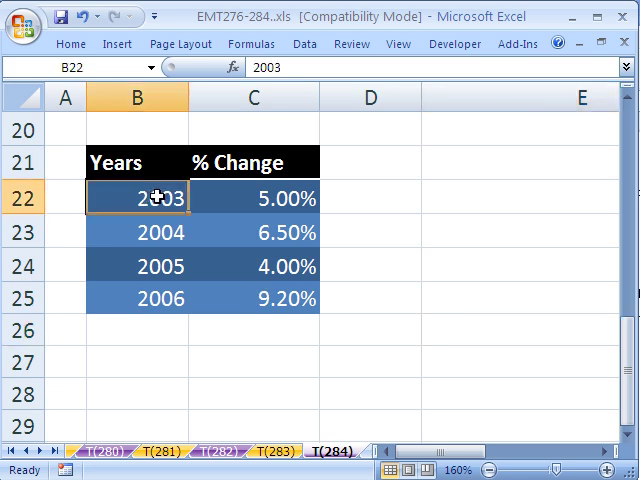
mouse_move(290, 189)
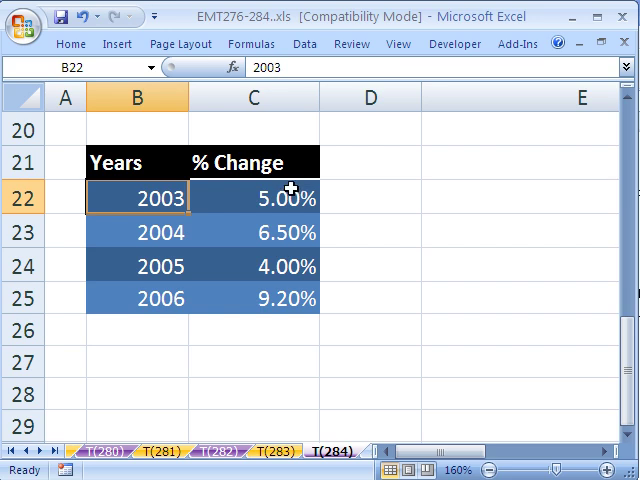
left_click(253, 198)
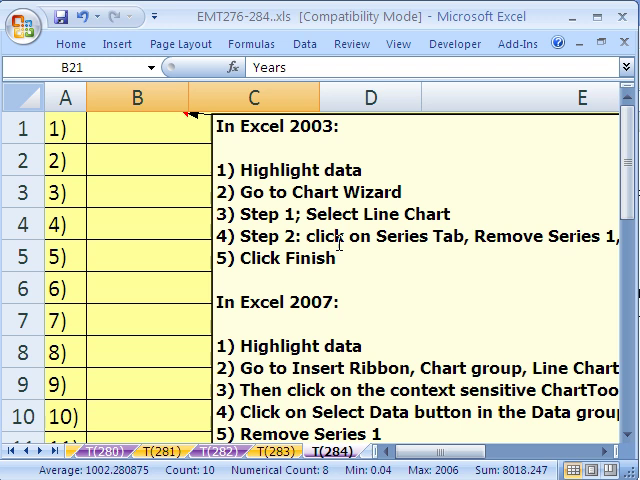
scroll("down", 3)
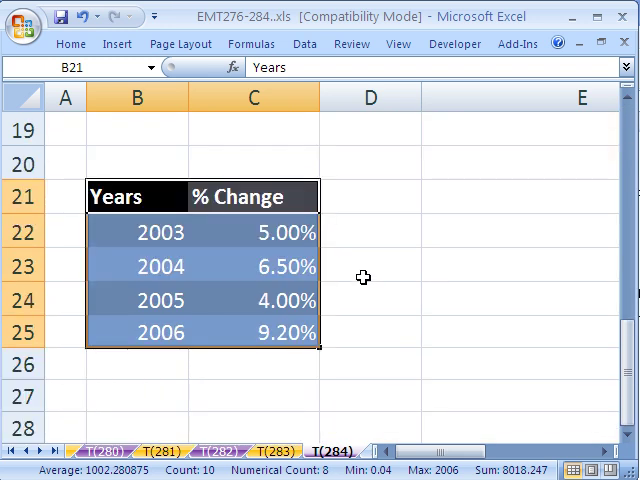
left_click(117, 43)
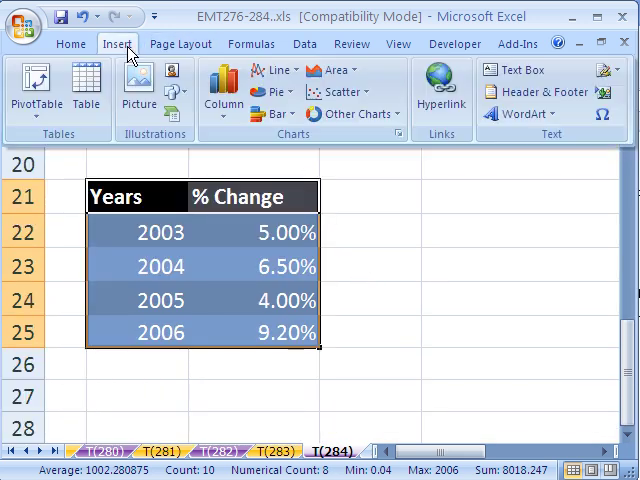
left_click(271, 71)
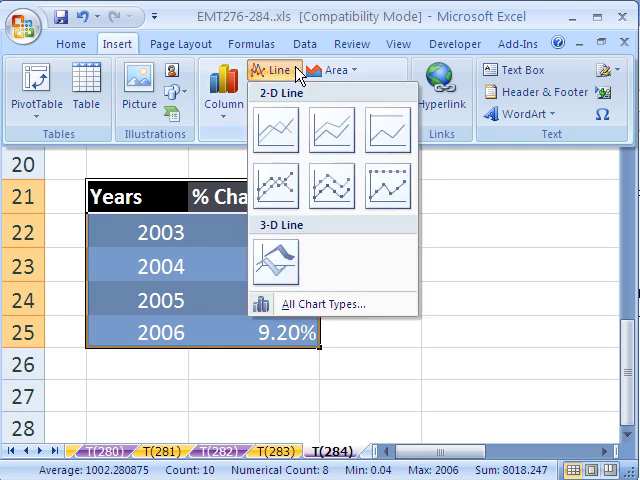
mouse_move(268, 190)
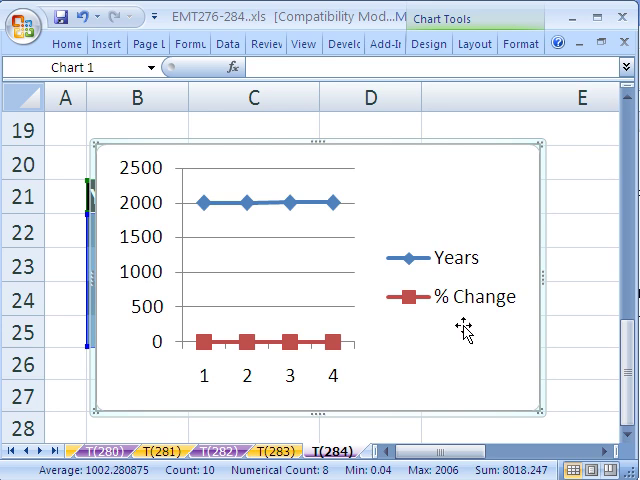
mouse_move(290, 212)
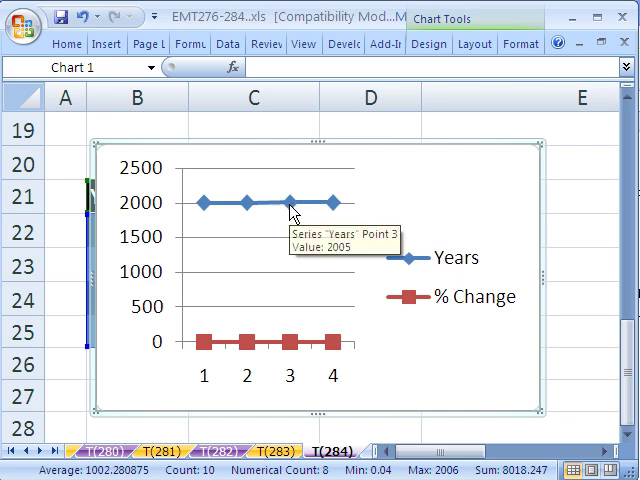
left_click(294, 210)
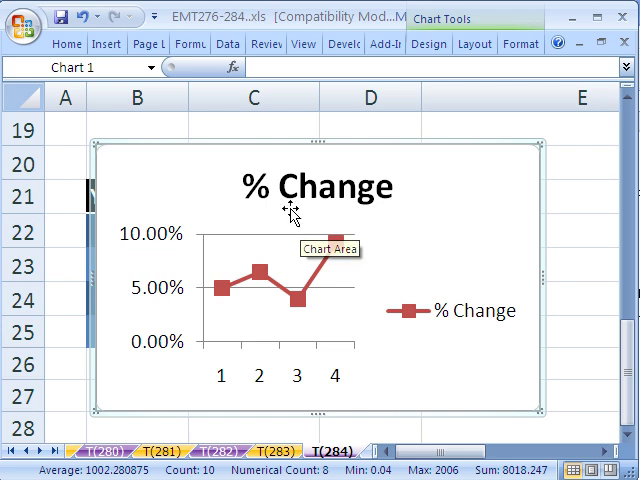
mouse_move(329, 294)
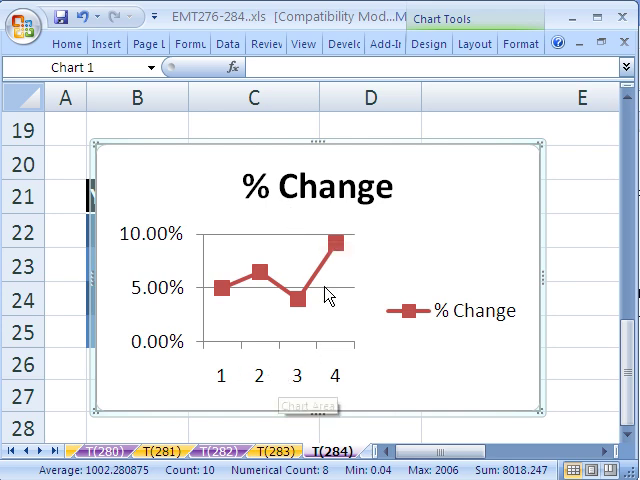
mouse_move(397, 148)
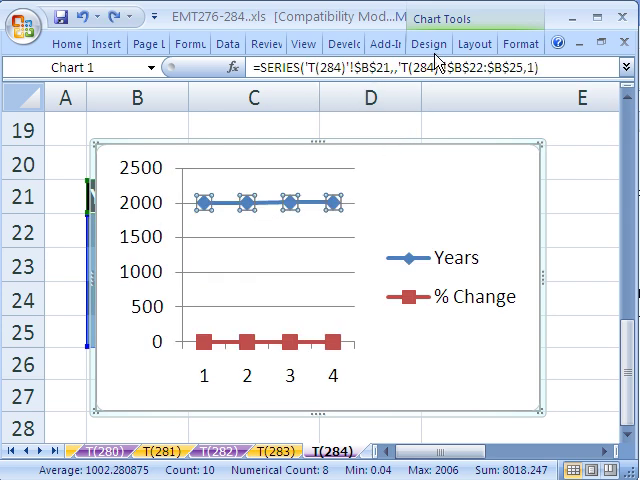
mouse_move(437, 55)
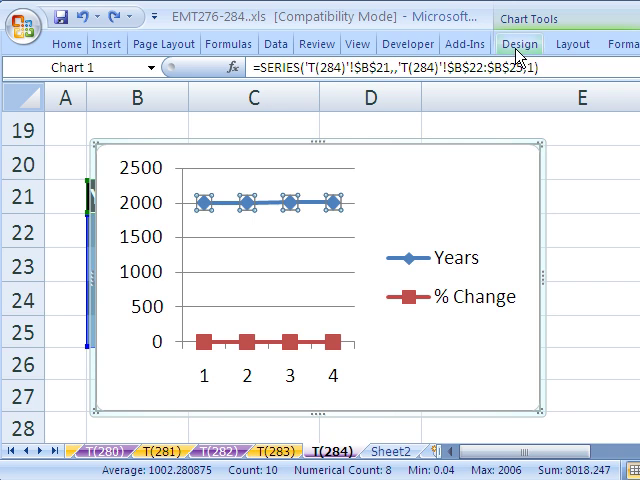
In Select Data, drop the Years series and set axis labels to B22:B25
left_click(519, 43)
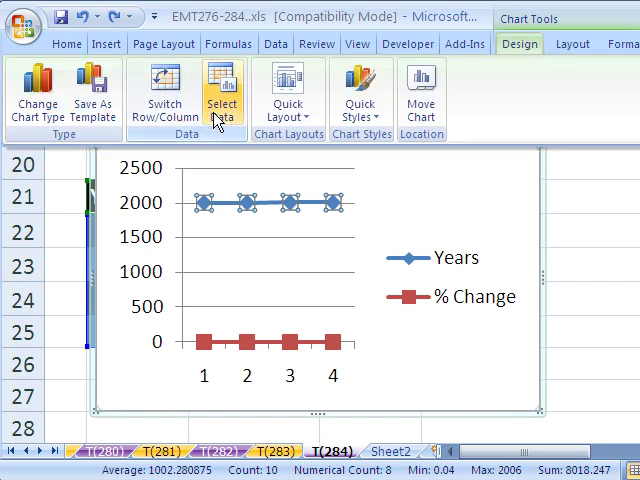
mouse_move(222, 100)
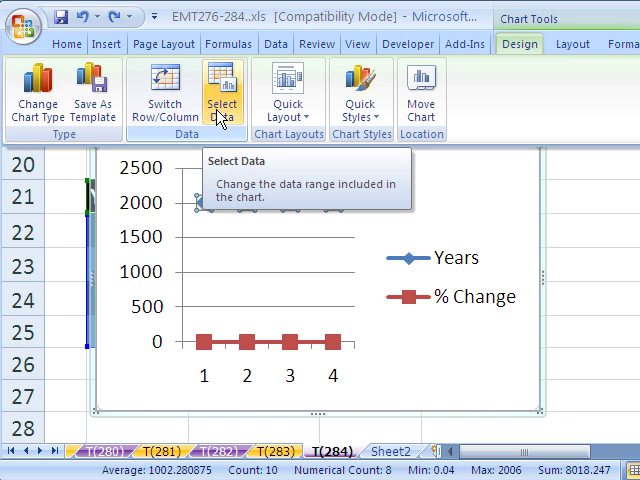
left_click(223, 90)
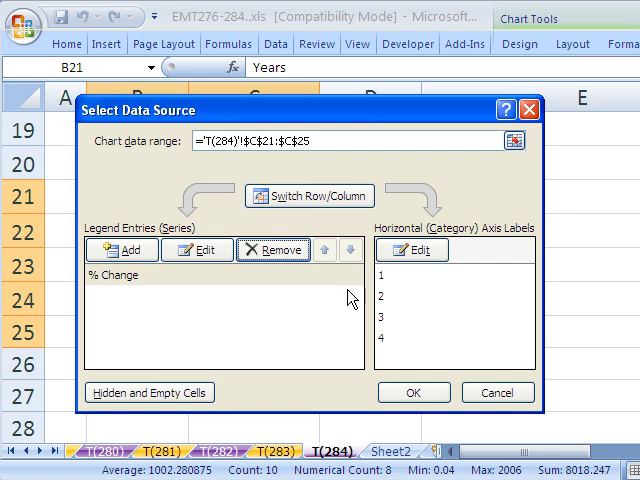
mouse_move(336, 352)
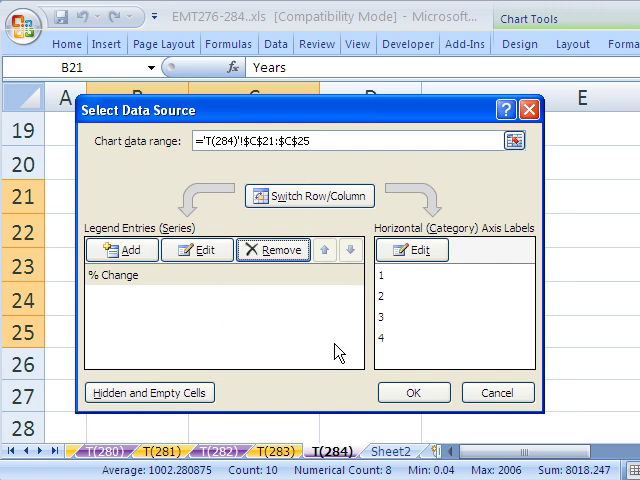
mouse_move(256, 355)
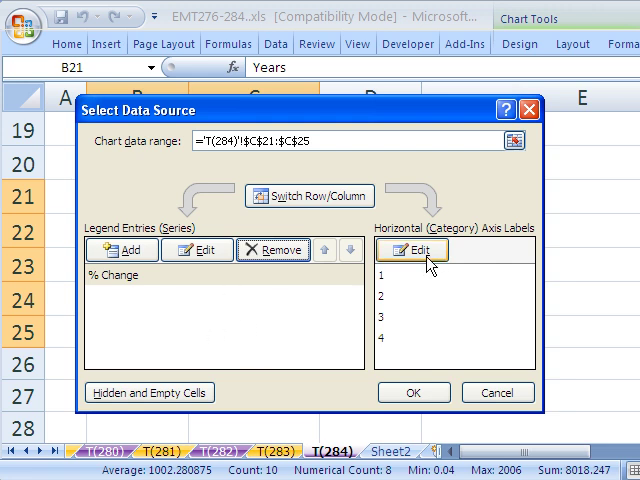
left_click(412, 250)
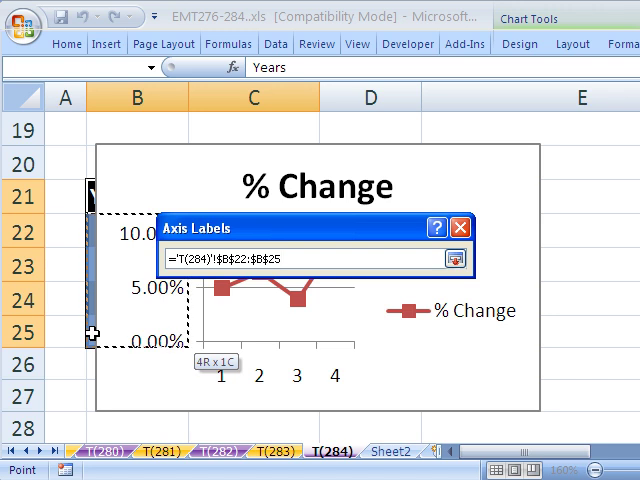
left_click(456, 257)
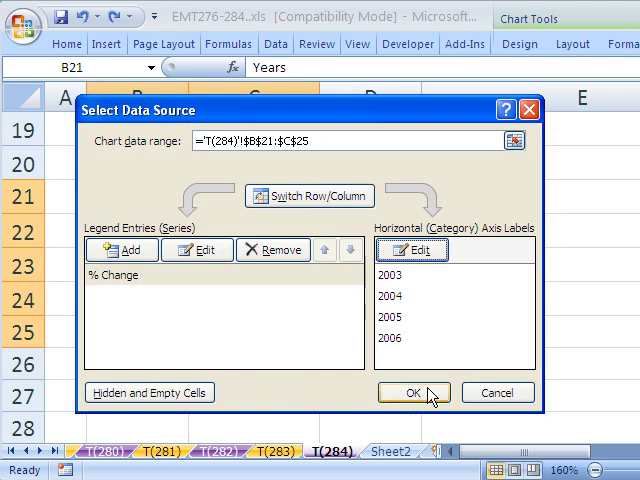
Confirm the Select Data Source changes and scroll to the empty rows below the table
left_click(408, 392)
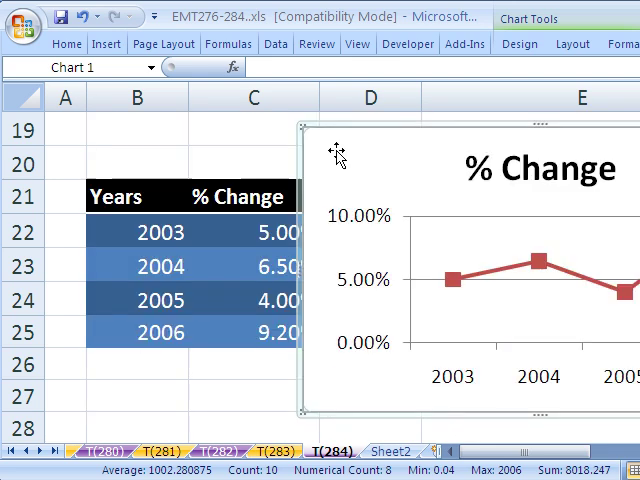
scroll("down", 3)
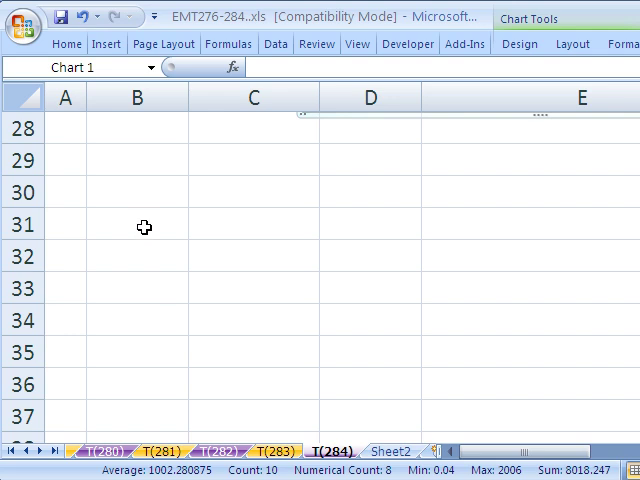
Enter text years 2003–2005 in B31:B33 with 3%, 4% and 7% beside them
left_click(143, 224)
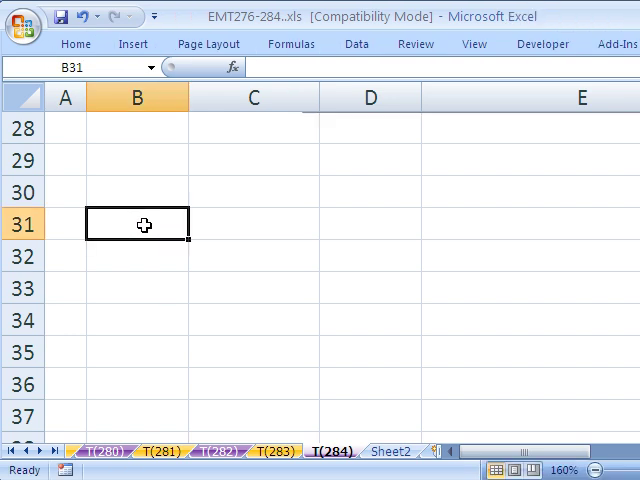
type("'2000")
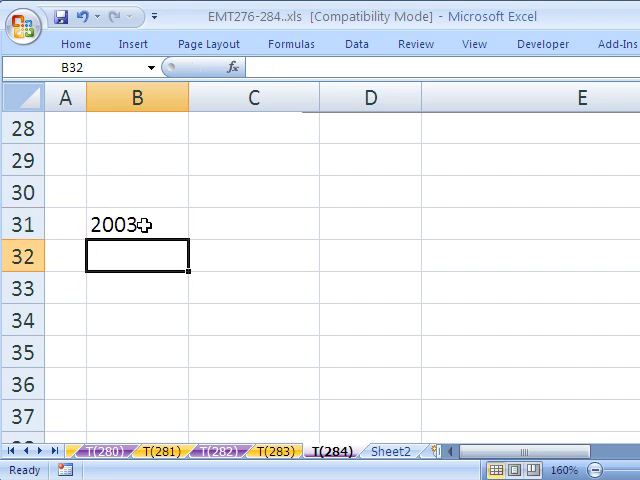
type("2004")
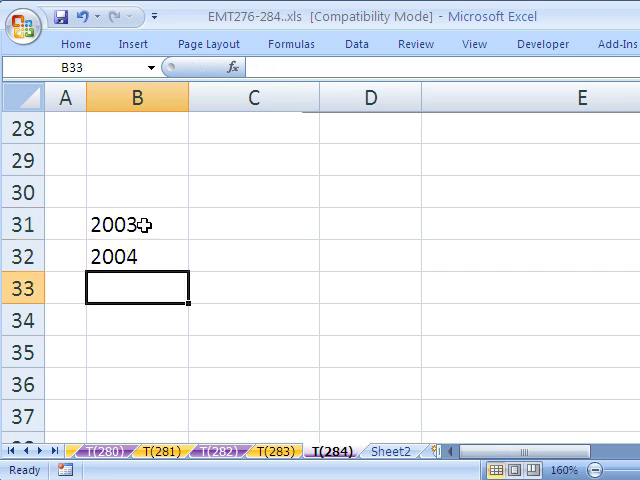
type("2005")
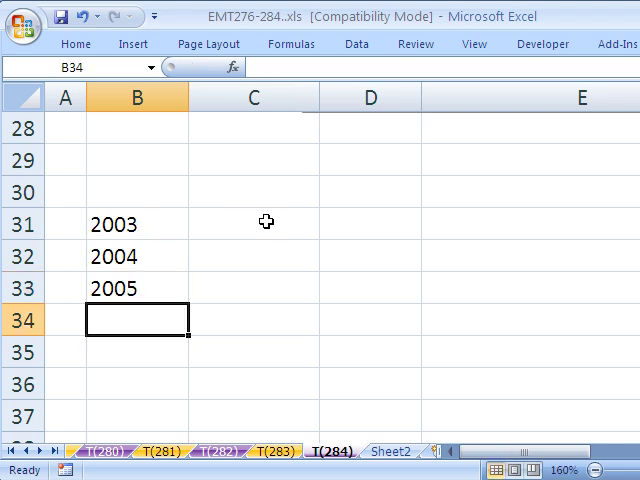
type("3%")
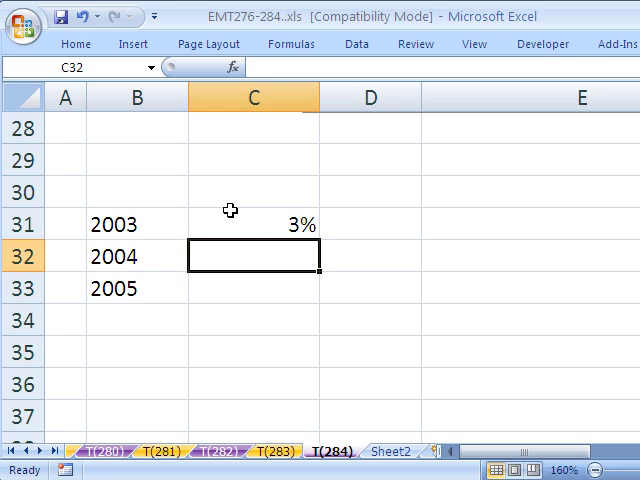
type("4%")
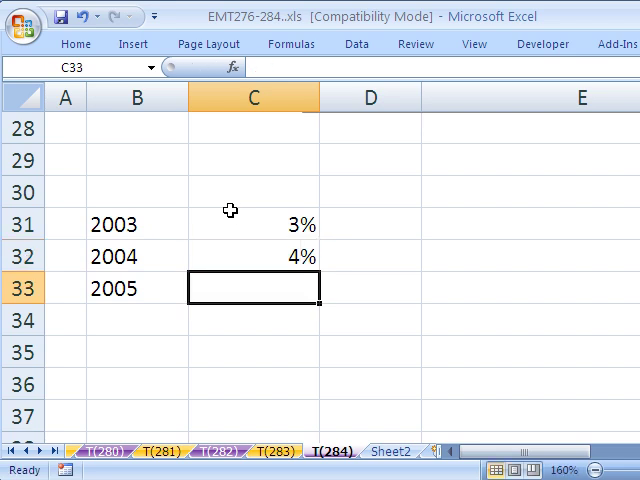
type("7%")
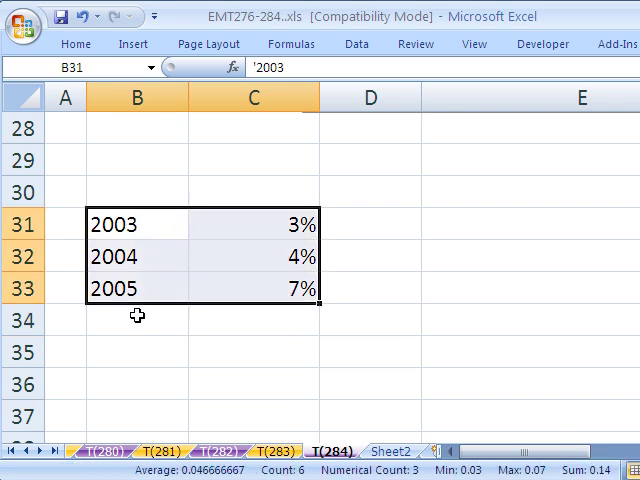
Insert a Line with Markers chart from the new B31:C33 table
left_click(133, 43)
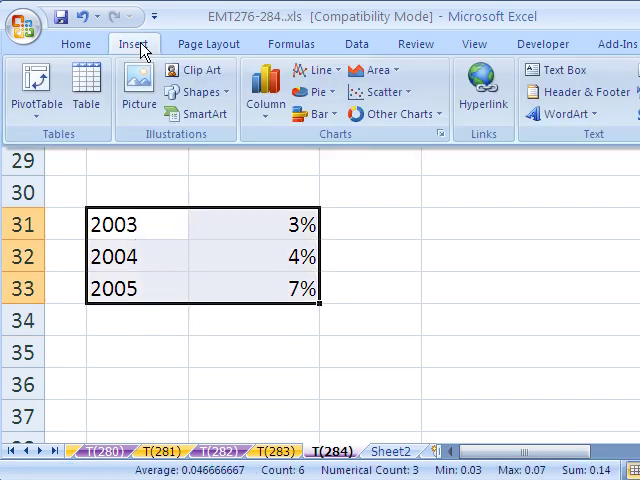
left_click(320, 69)
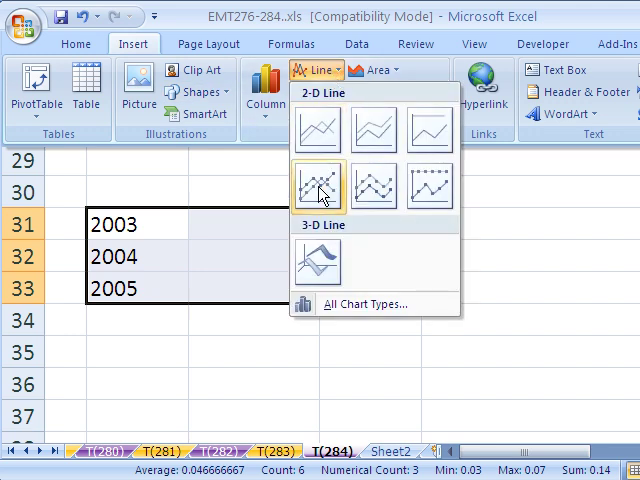
left_click(319, 186)
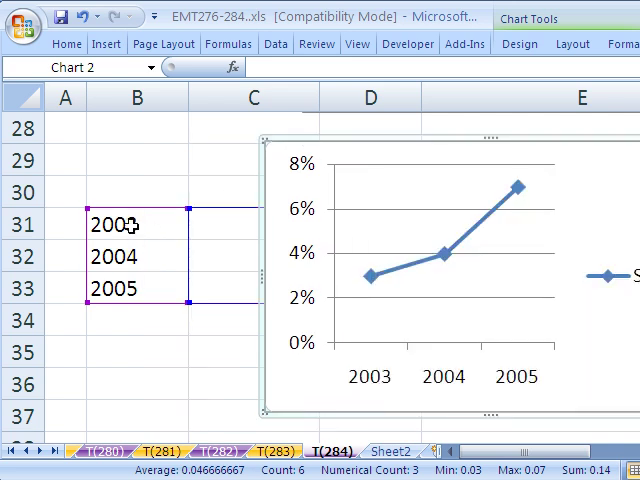
mouse_move(146, 278)
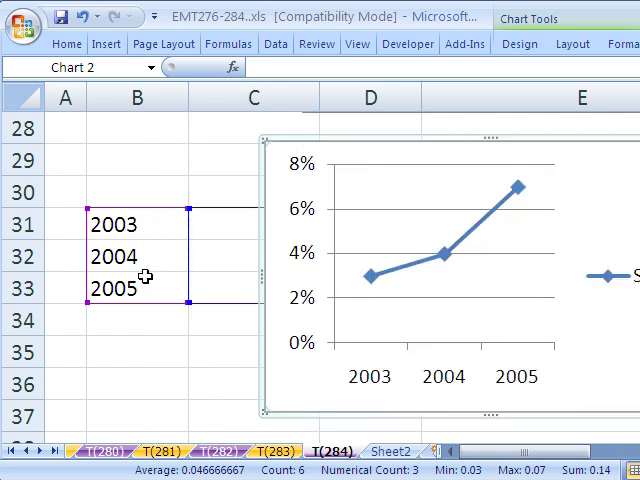